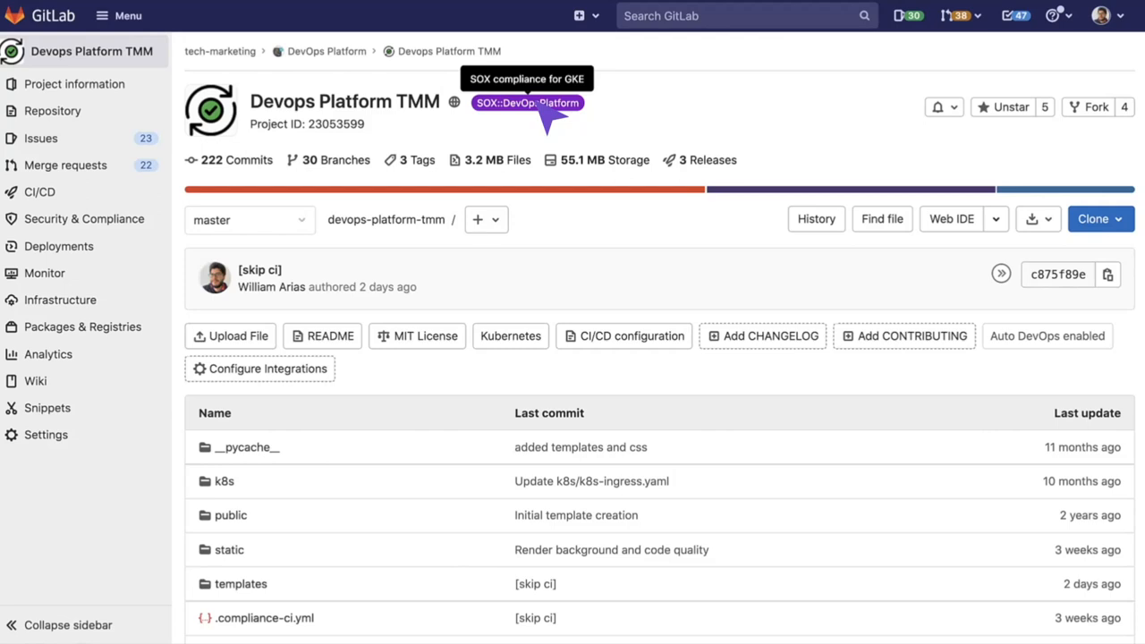
mouse_move(282, 358)
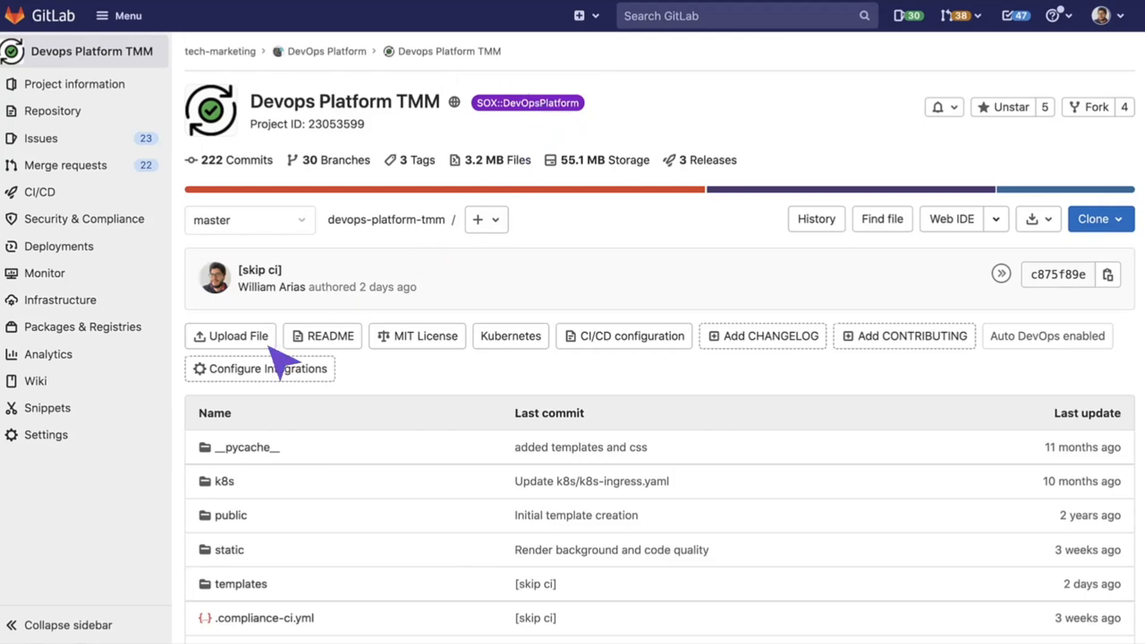
Step: View the SOX::DevOpsPlatform framework in the project's General settings and collapse the section
left_click(45, 434)
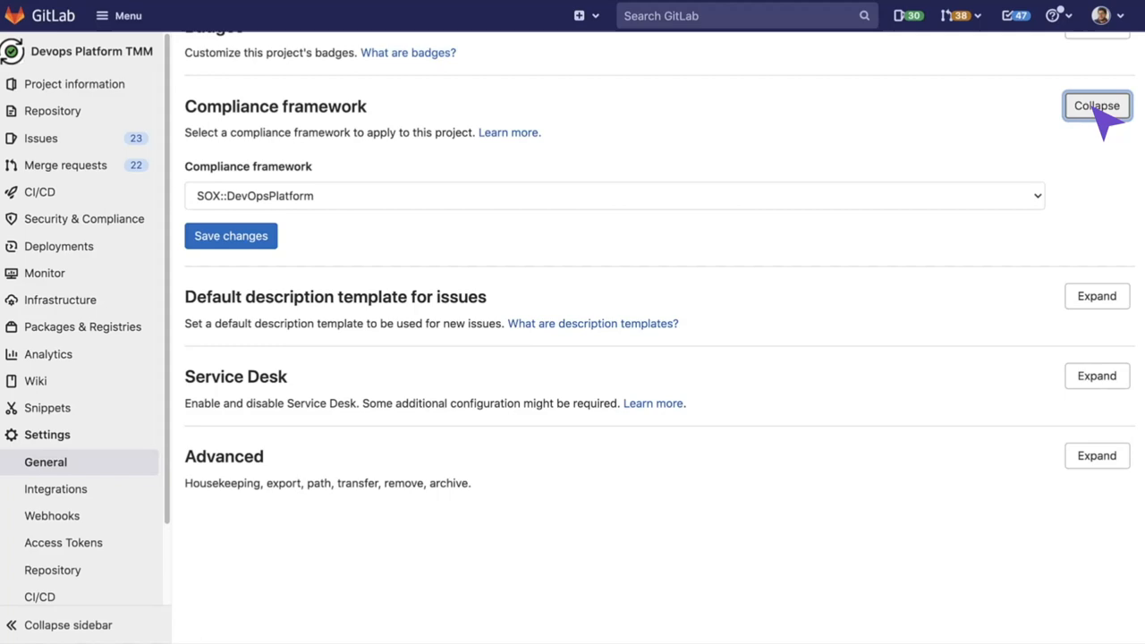
left_click(610, 195)
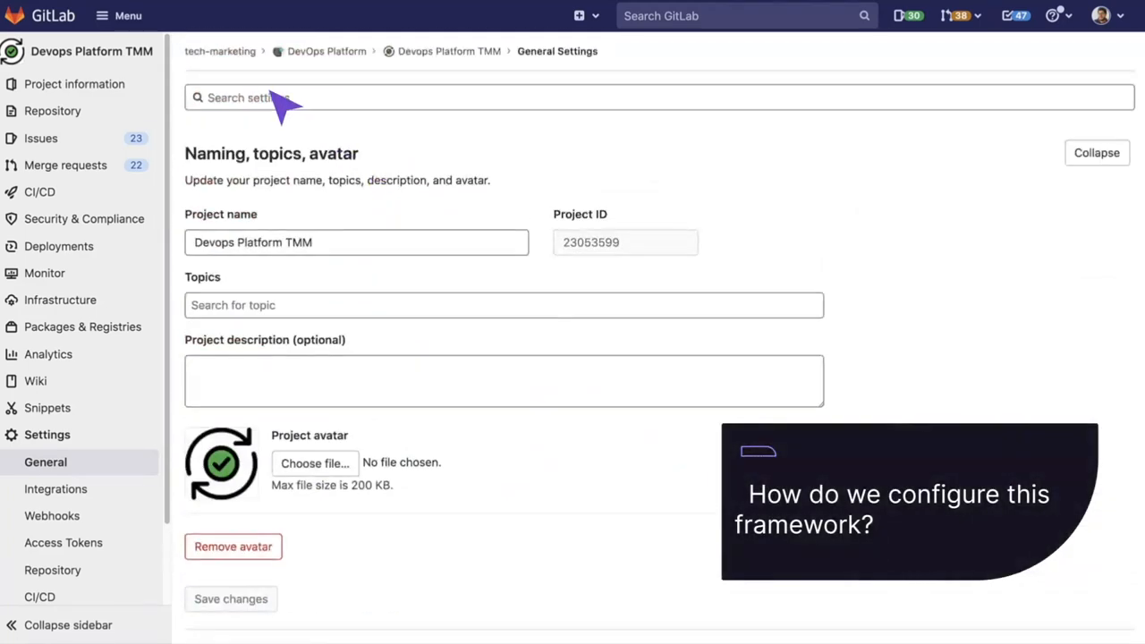
Step: Reach the tech-marketing group's Compliance frameworks section and edit SOX::DevOpsPlatform
left_click(220, 51)
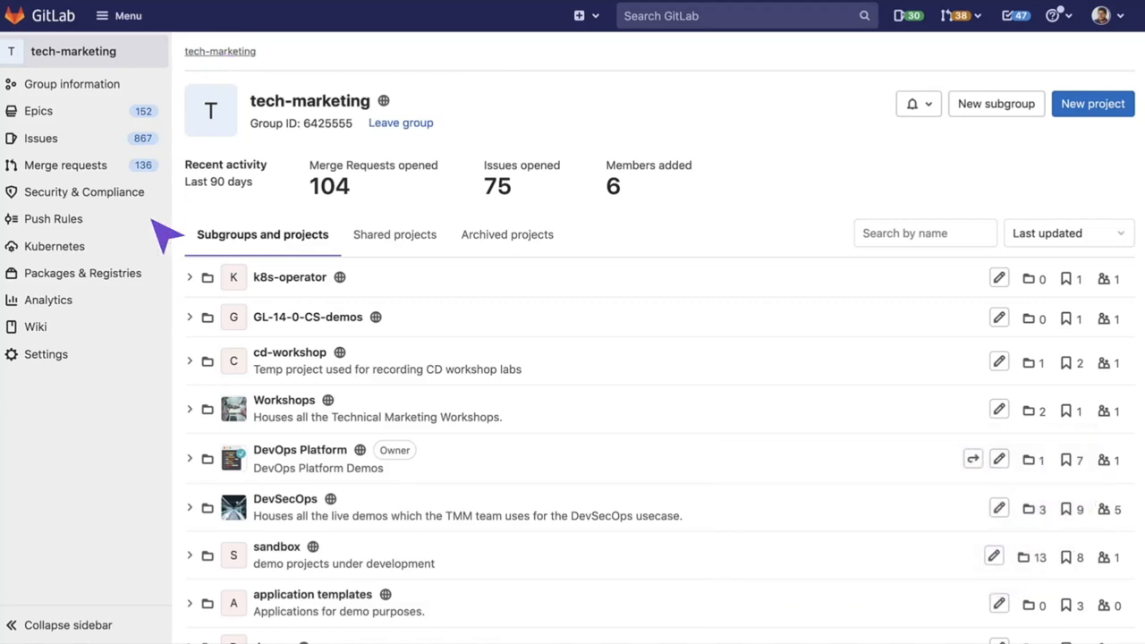
left_click(45, 353)
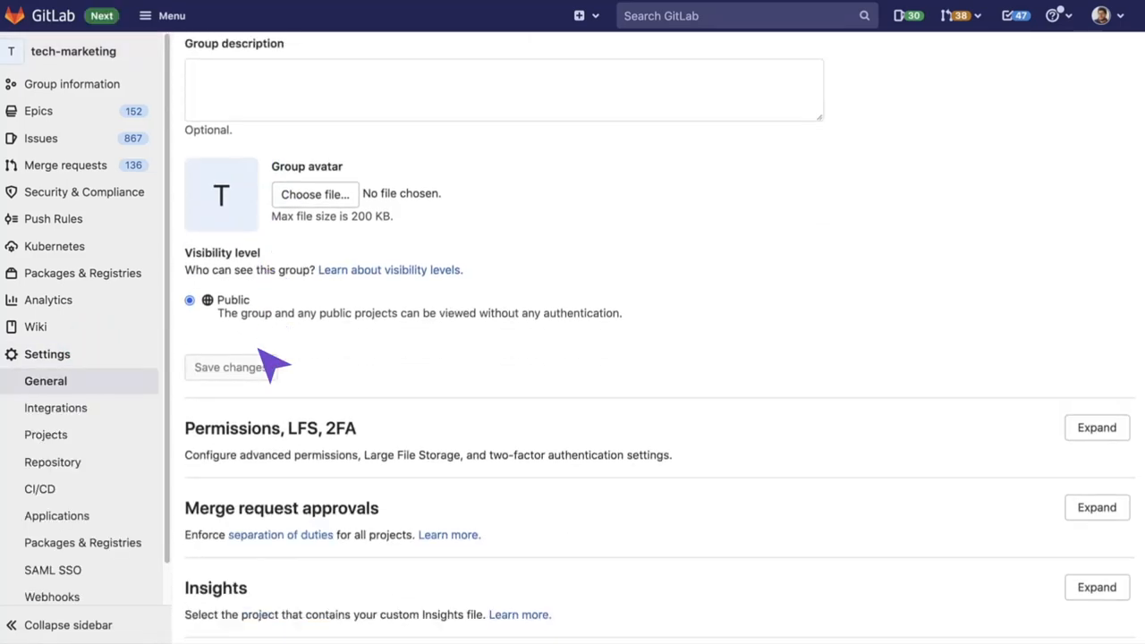
scroll("down", 3)
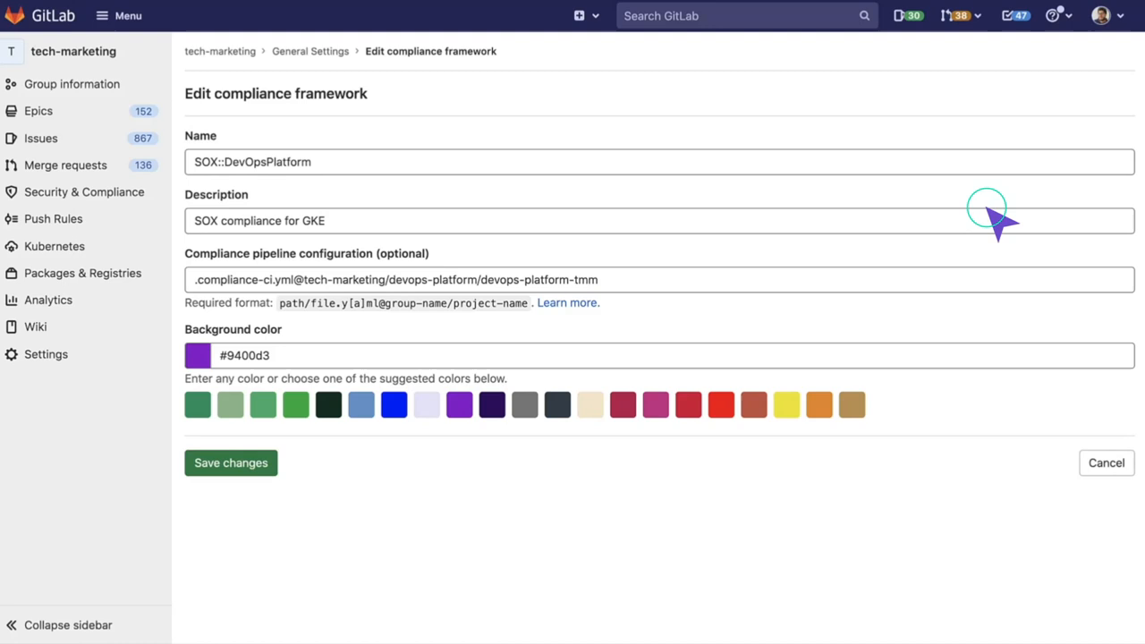
Step: Cancel the framework editor and expand DevOps Platform to see the labelled project
left_click(394, 279)
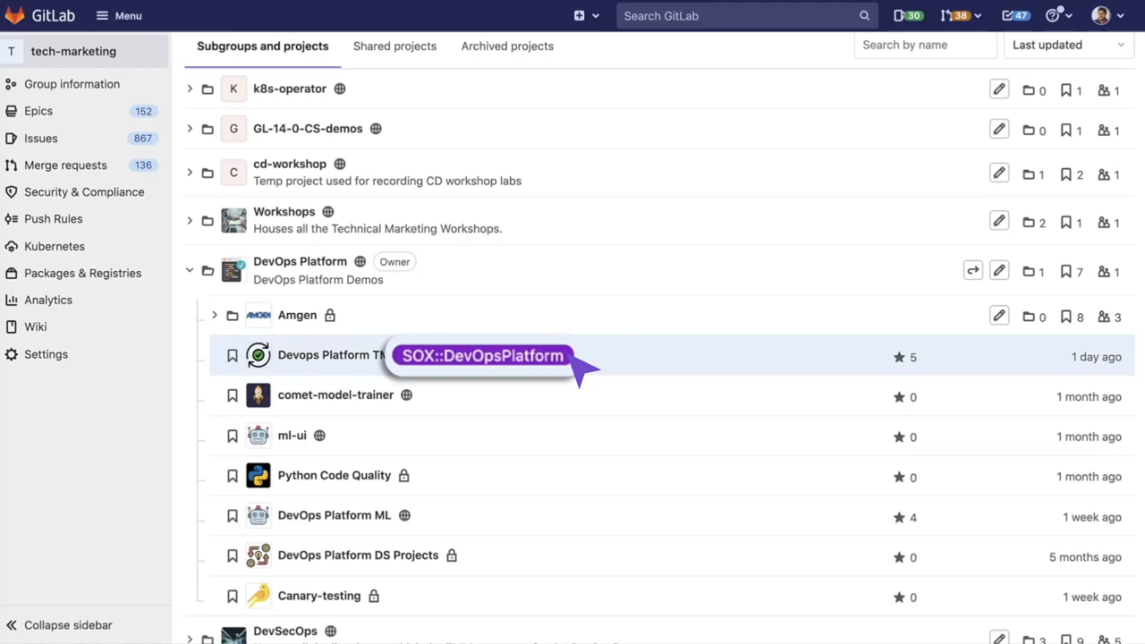
Step: Show the Devops Platform TMM repository files, including .compliance-ci.yml and .compliance-gitlab-ci.yml
left_click(338, 355)
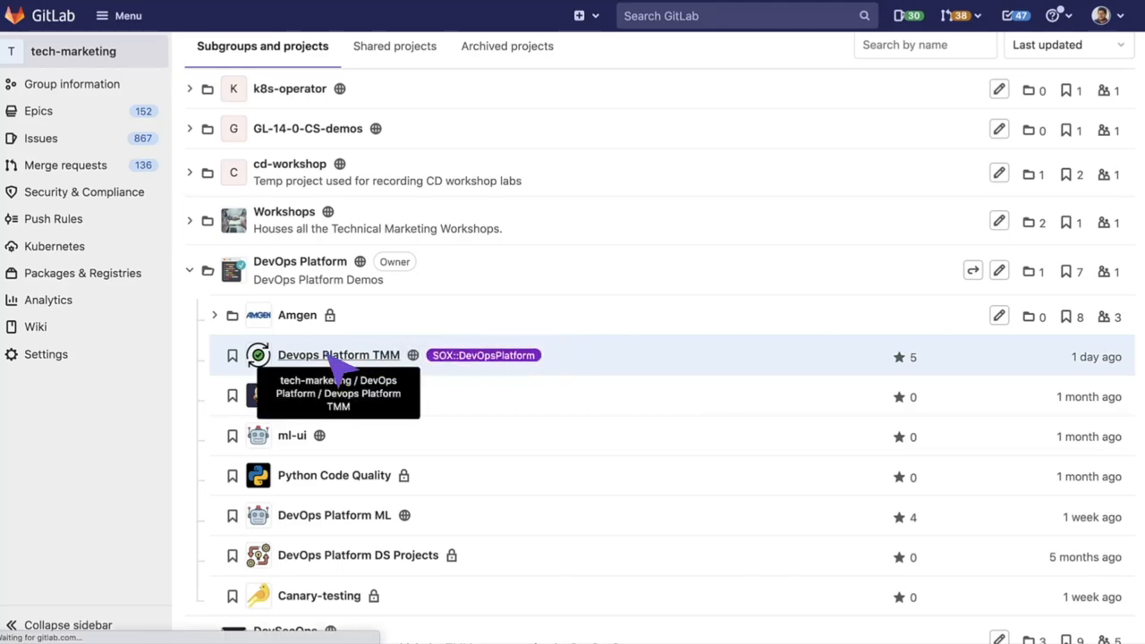
left_click(338, 355)
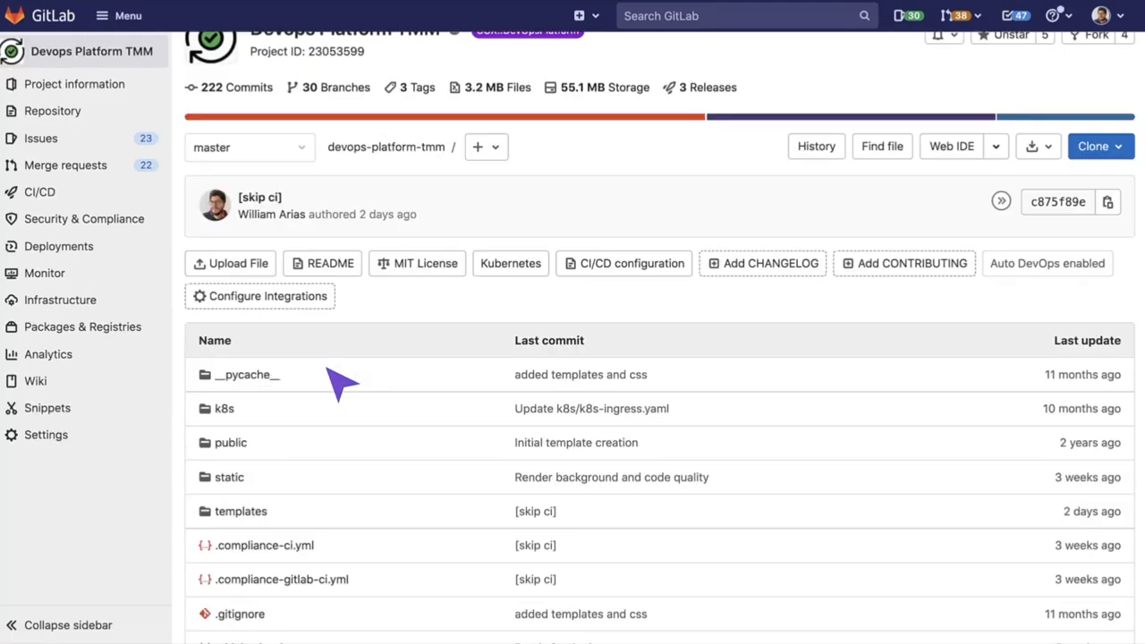
scroll("down", 3)
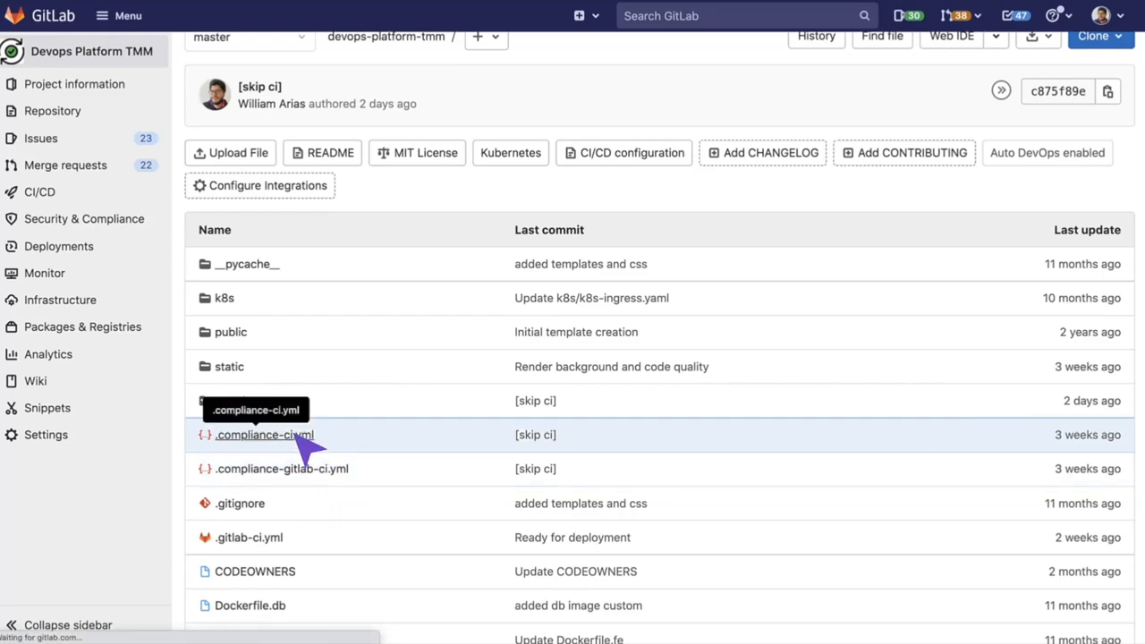
Step: Read .compliance-ci.yml's SAST, Coverage-Fuzzing, Code-Quality and Container-Scanning templates and stages
left_click(264, 435)
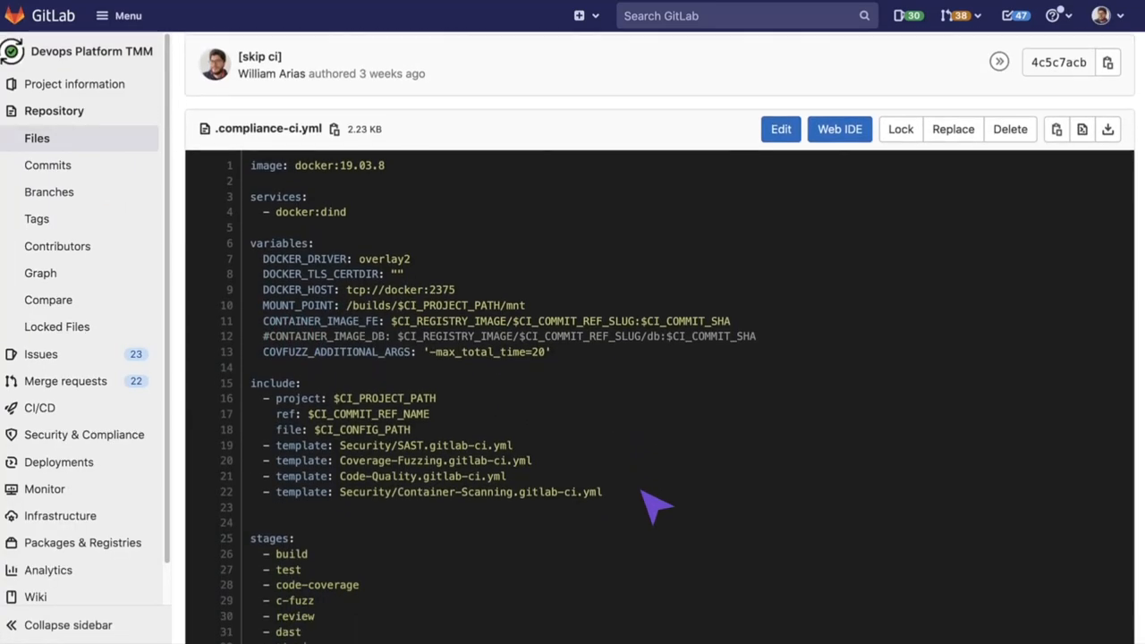
scroll("down", 3)
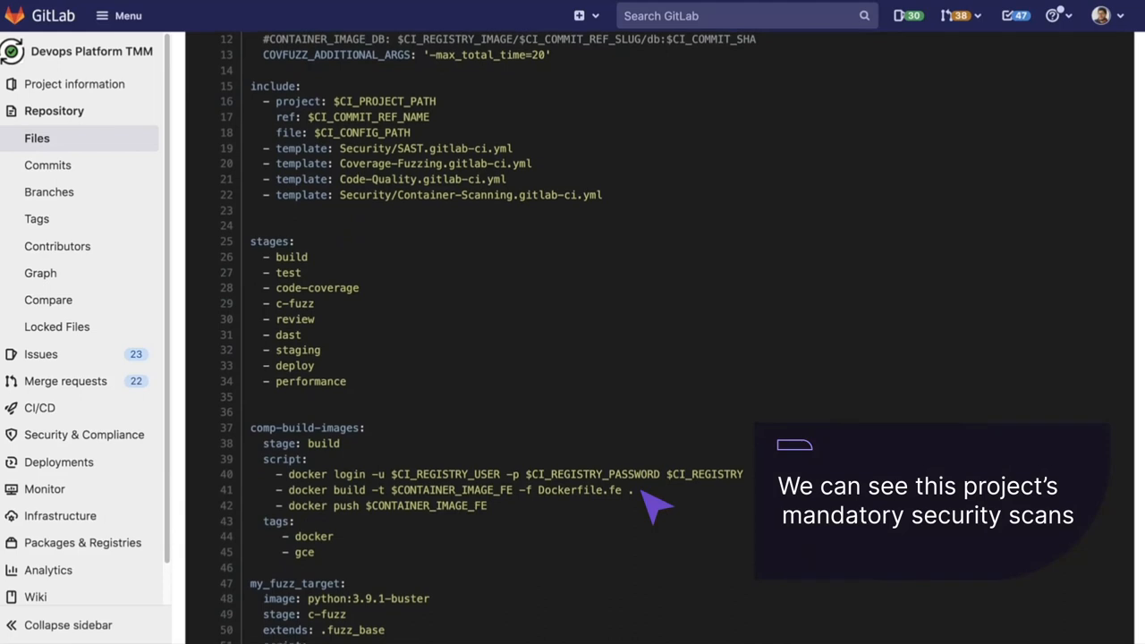
scroll("down", 3)
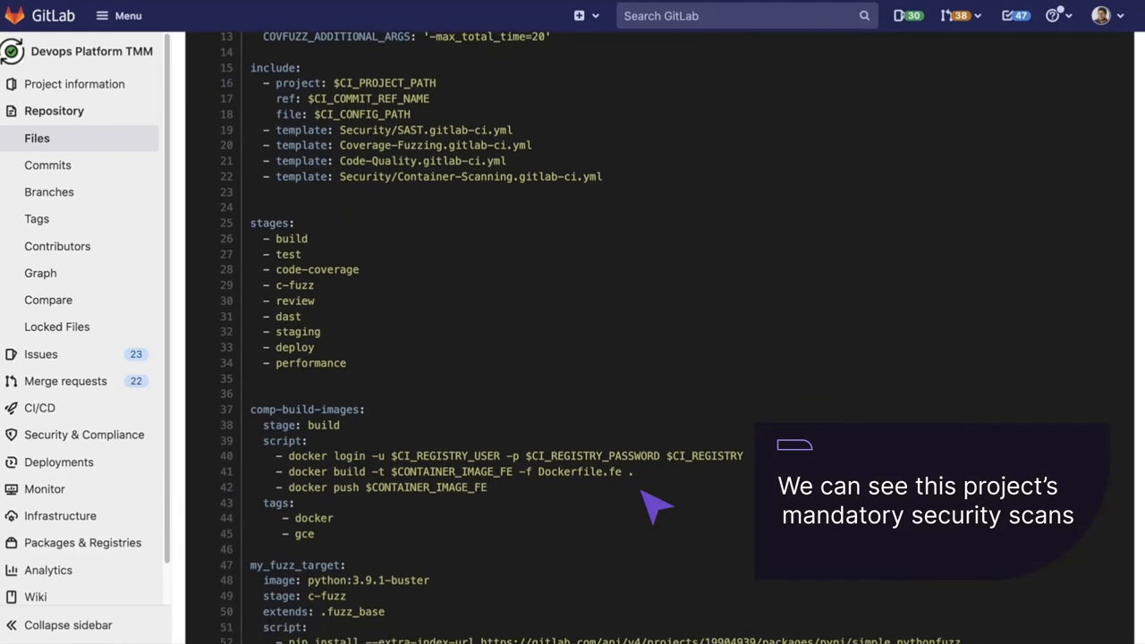
left_click(40, 407)
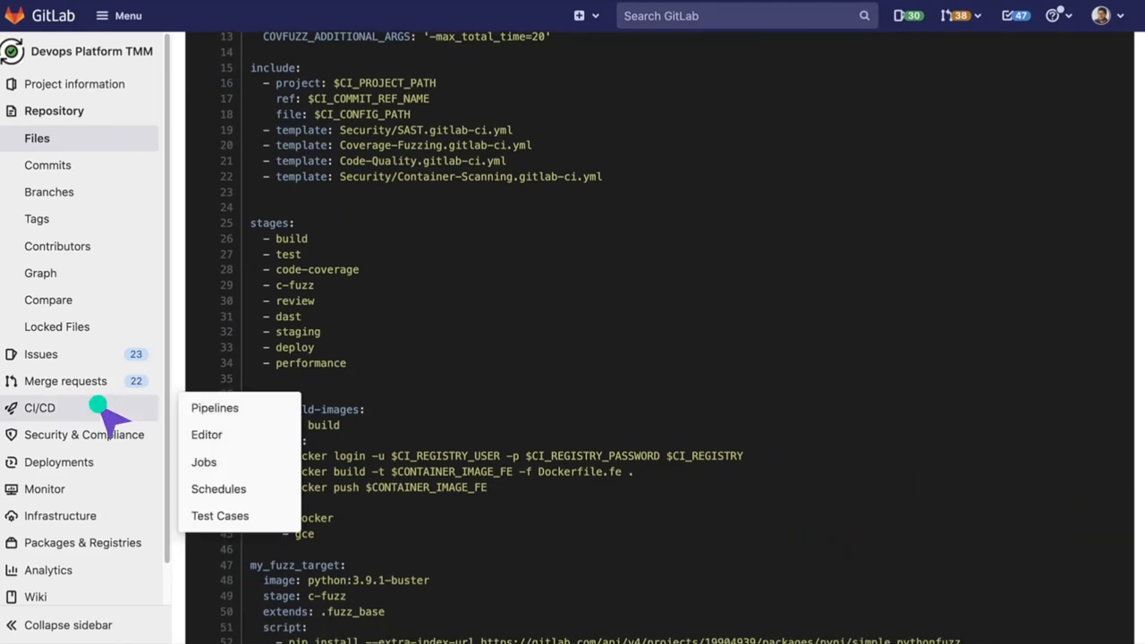
Step: Inspect pipeline #406408793's jobs and Licenses tab, then manage licenses with Academic Free License v3.0 denied
left_click(214, 407)
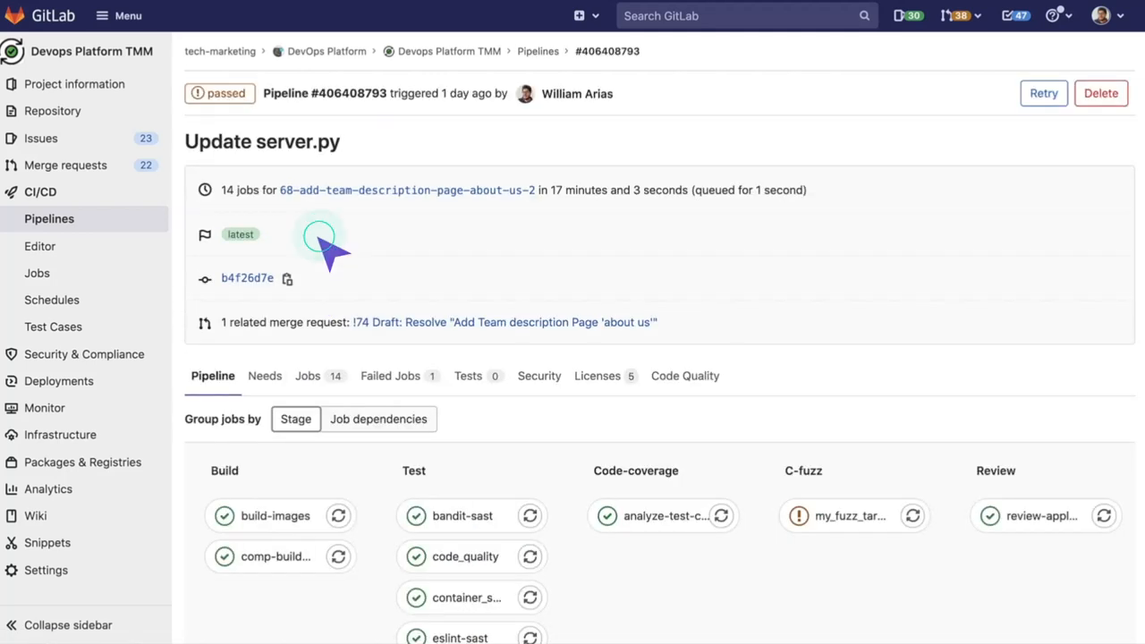
scroll("down", 3)
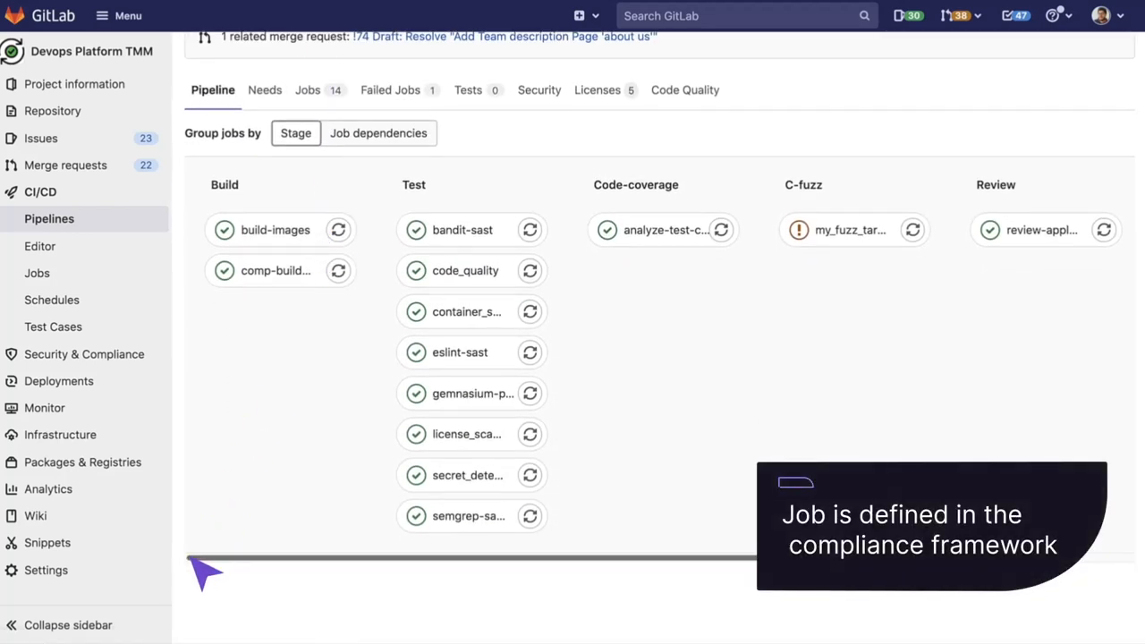
scroll("right", 3)
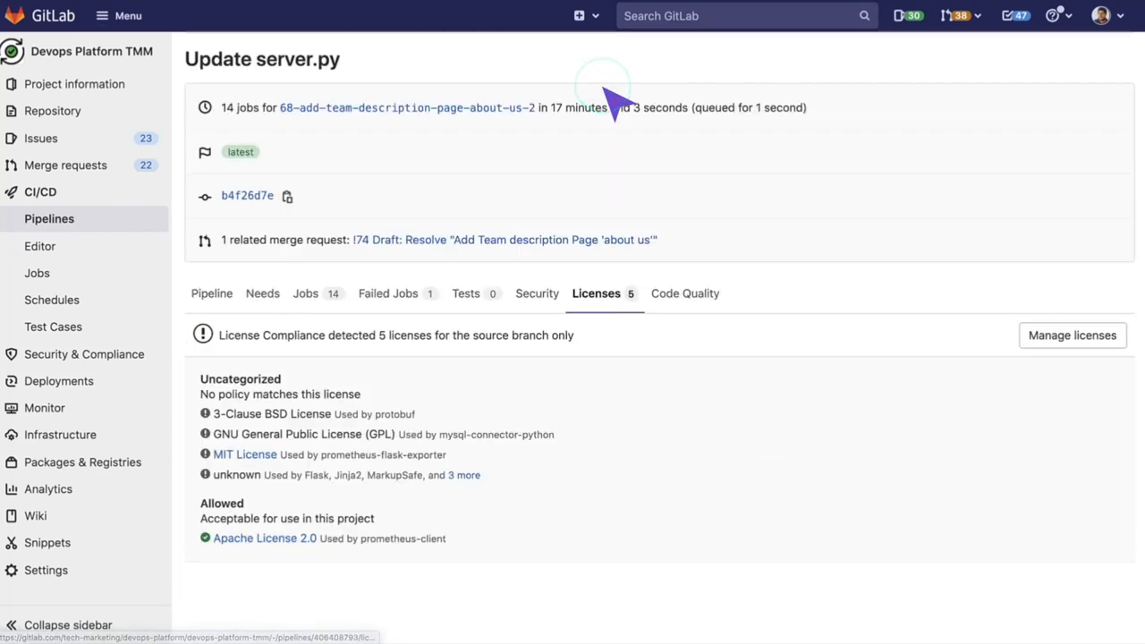
left_click(1071, 334)
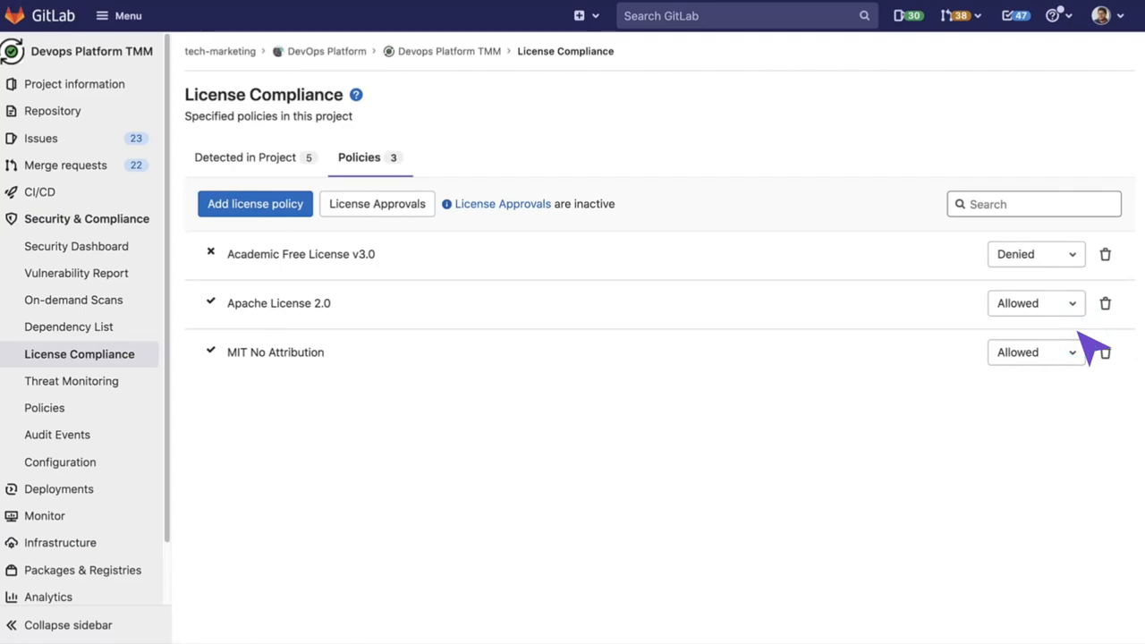